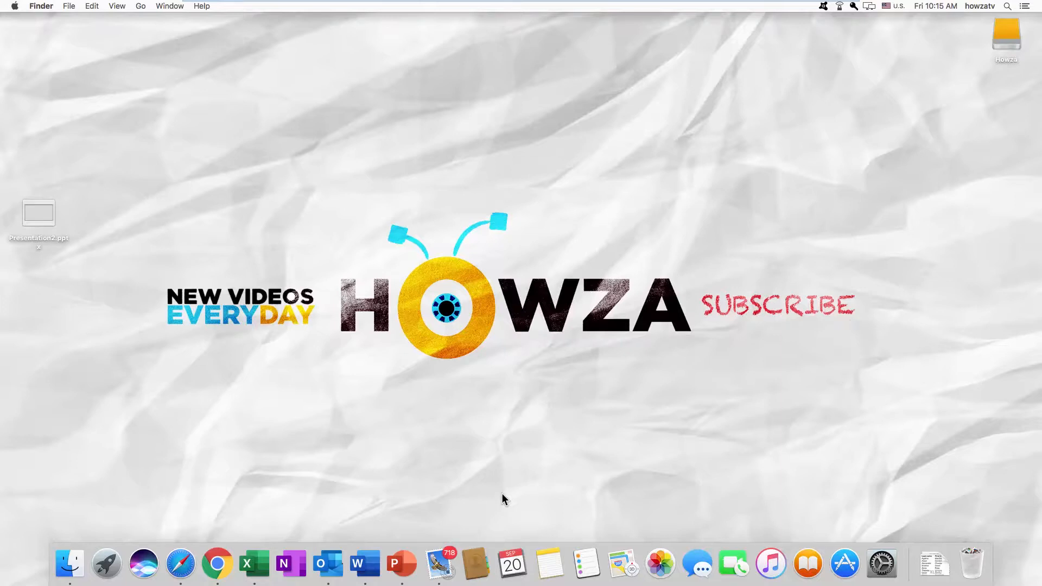
# Open Presentation2.pptx from the desktop in PowerPoint
pyautogui.click(38, 212)
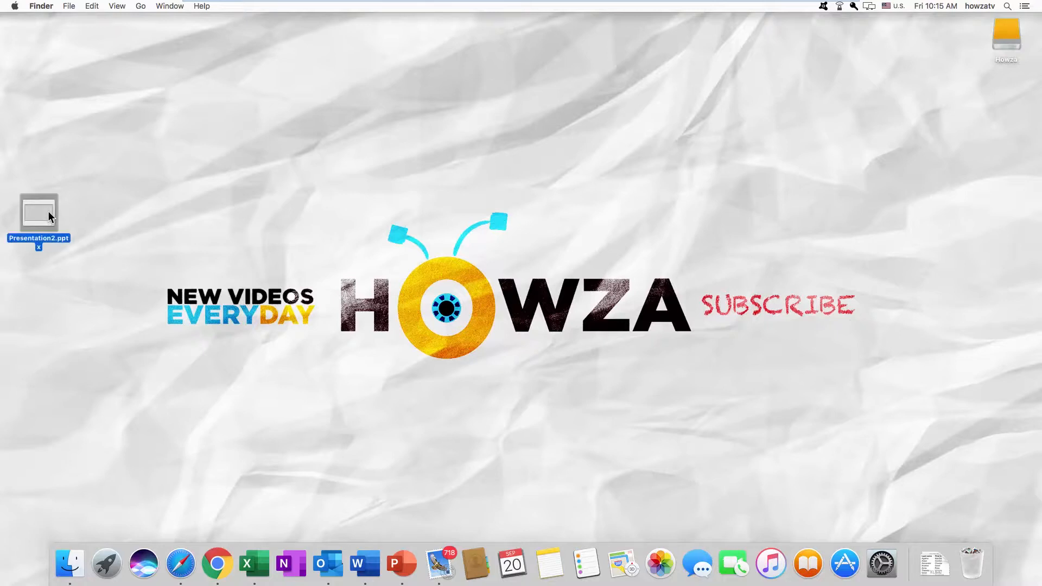
pyautogui.doubleClick(38, 211)
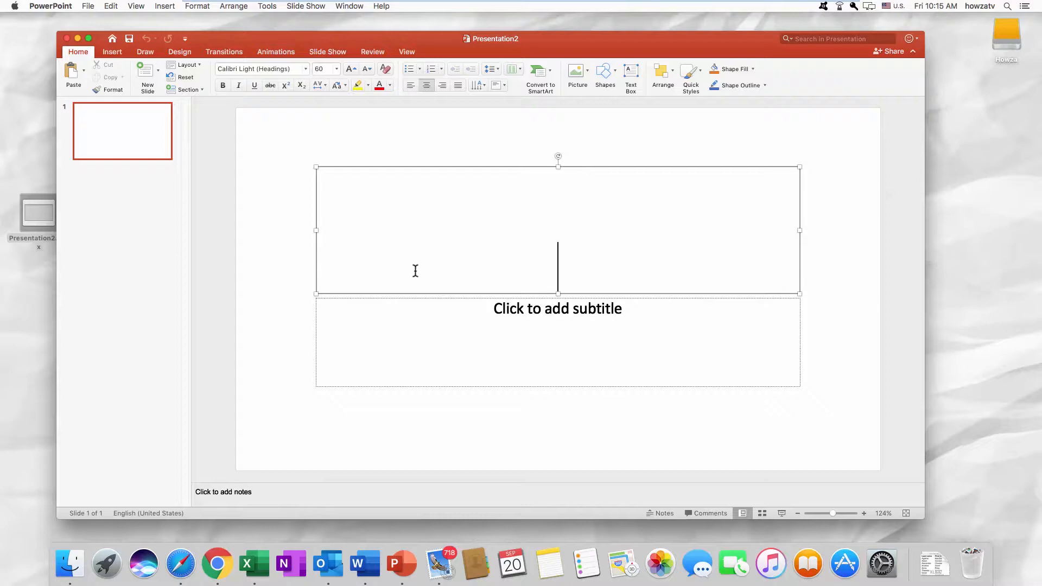
pyautogui.click(111, 52)
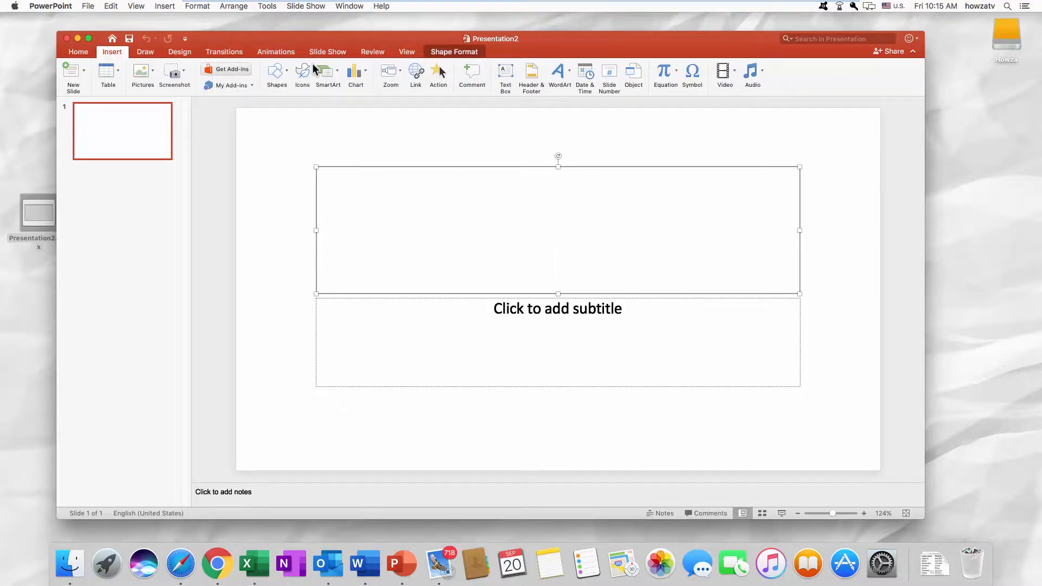
pyautogui.click(416, 74)
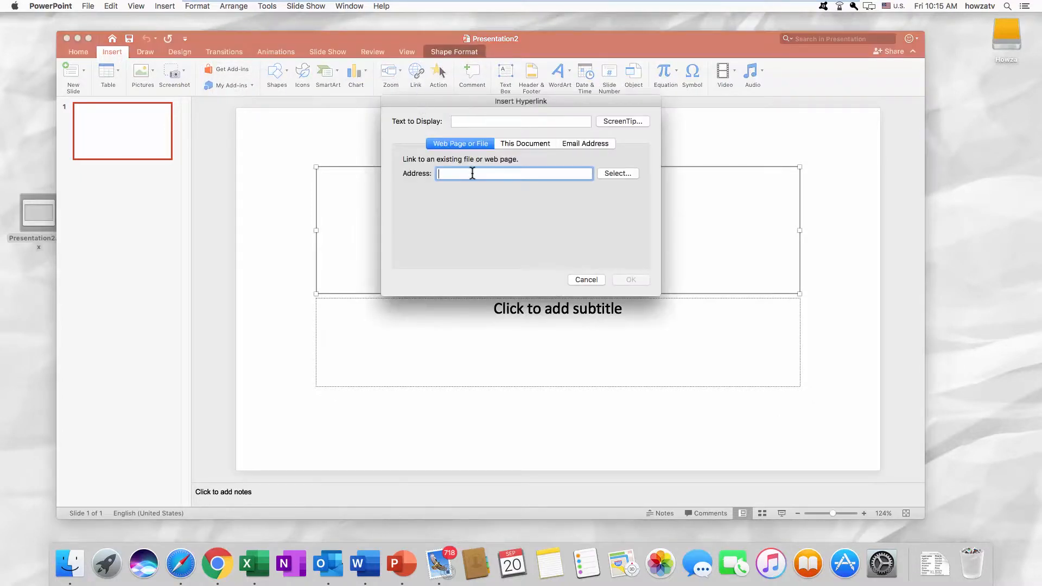
pyautogui.write('www')
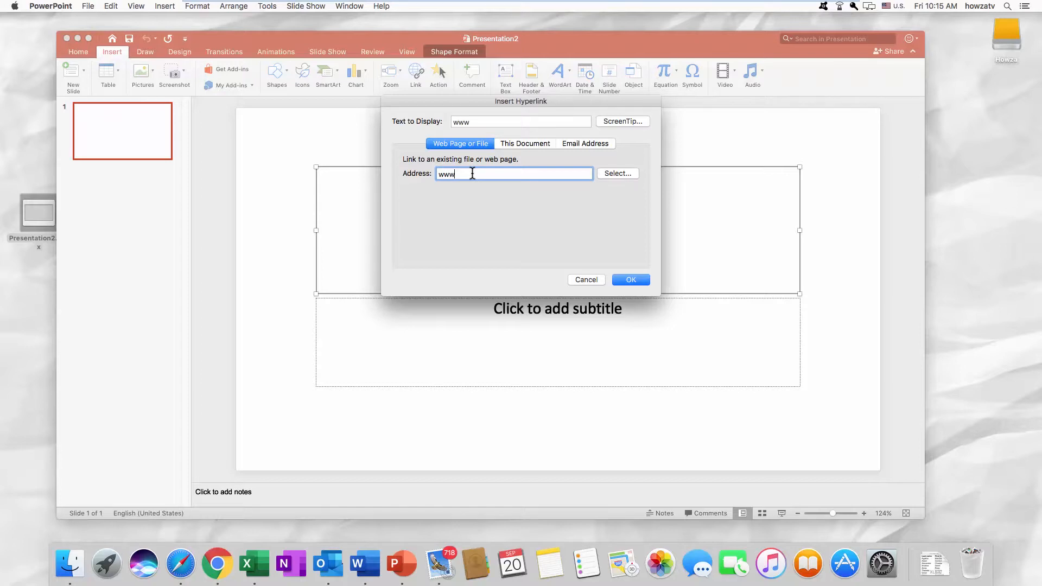
pyautogui.write('.')
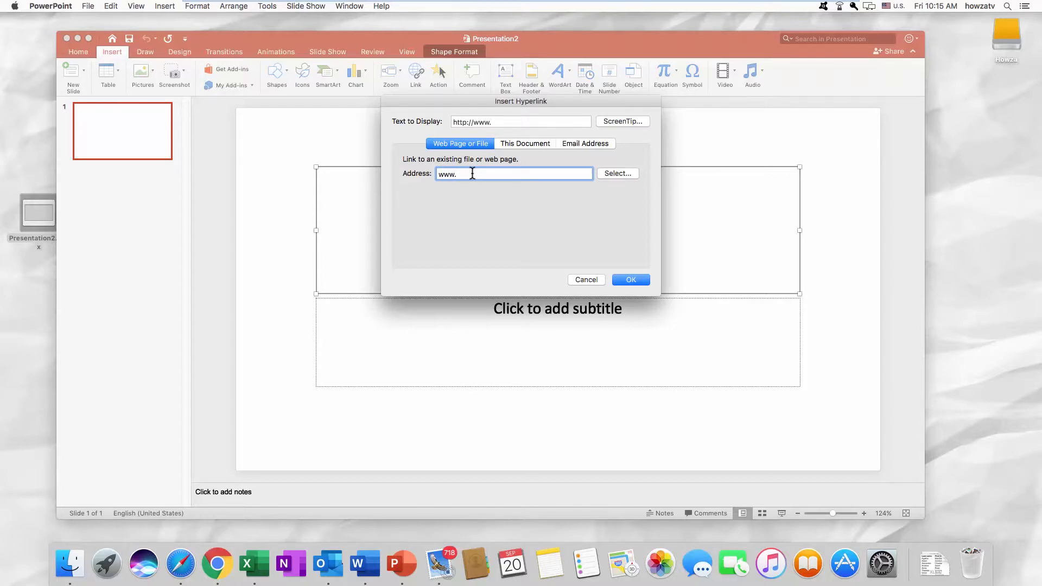
pyautogui.write('youtube.co')
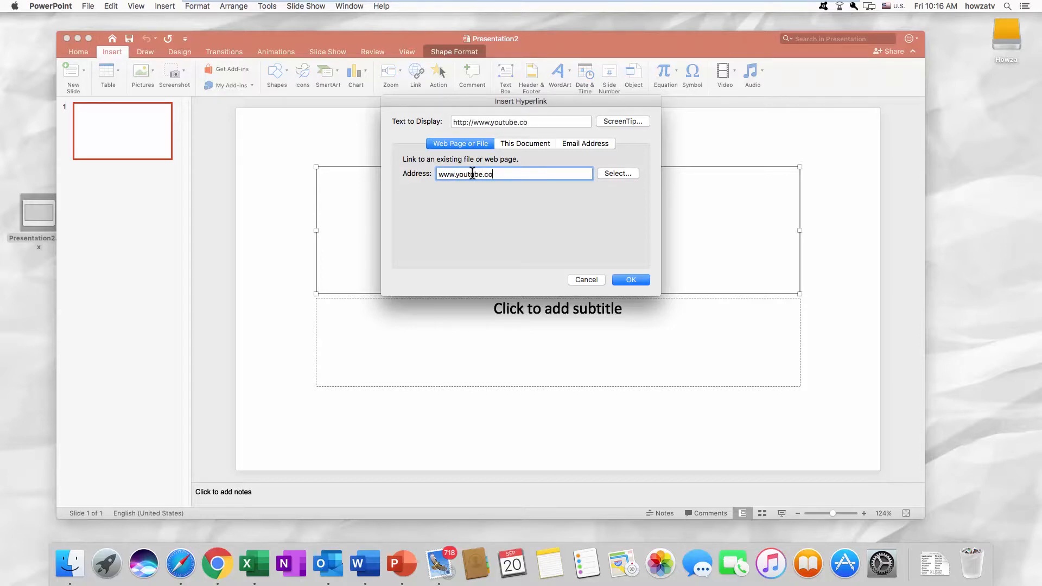
pyautogui.click(630, 279)
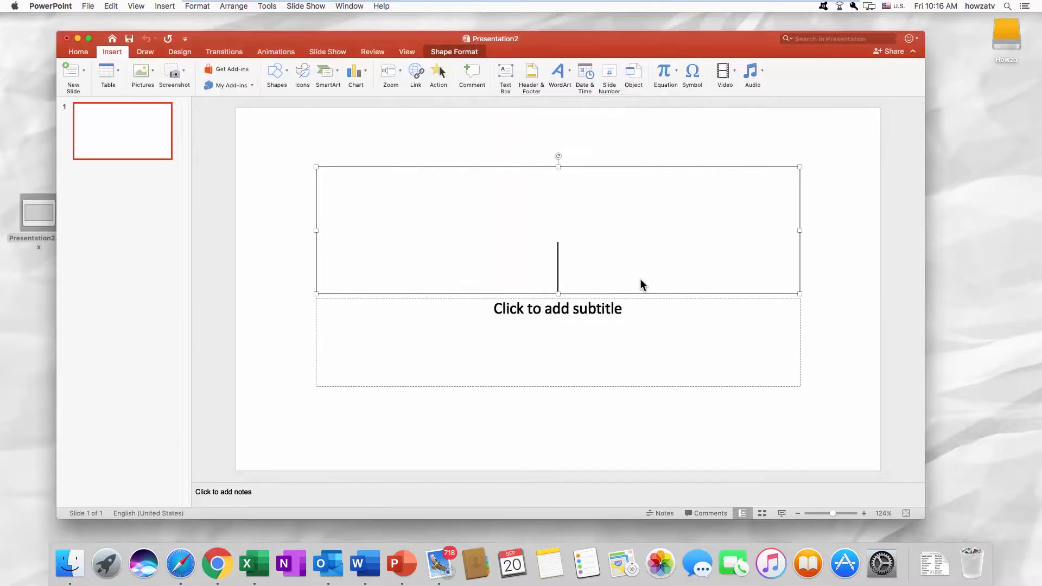
pyautogui.write('http://www.youtube.com/')
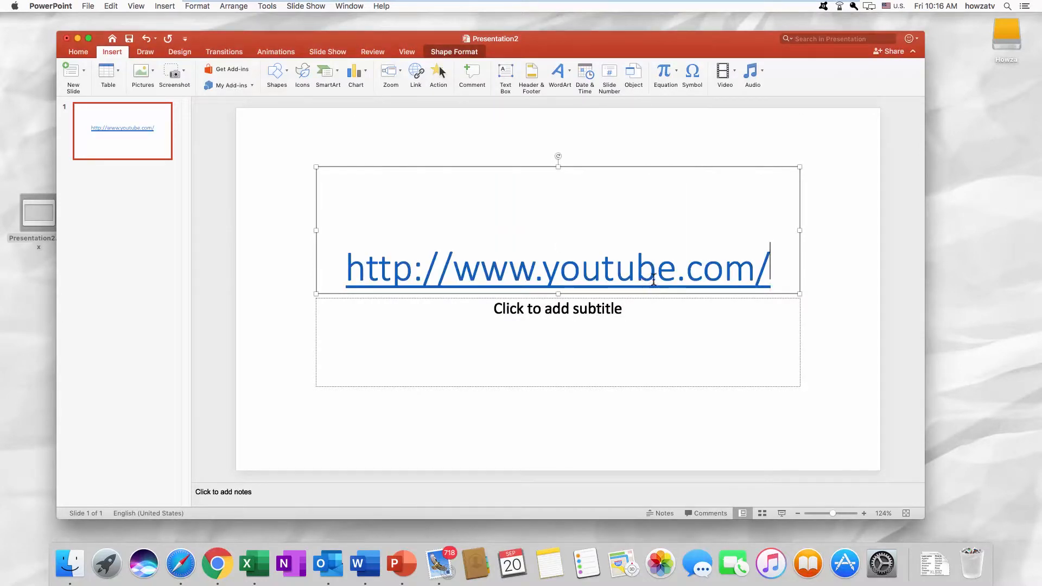
pyautogui.write('google')
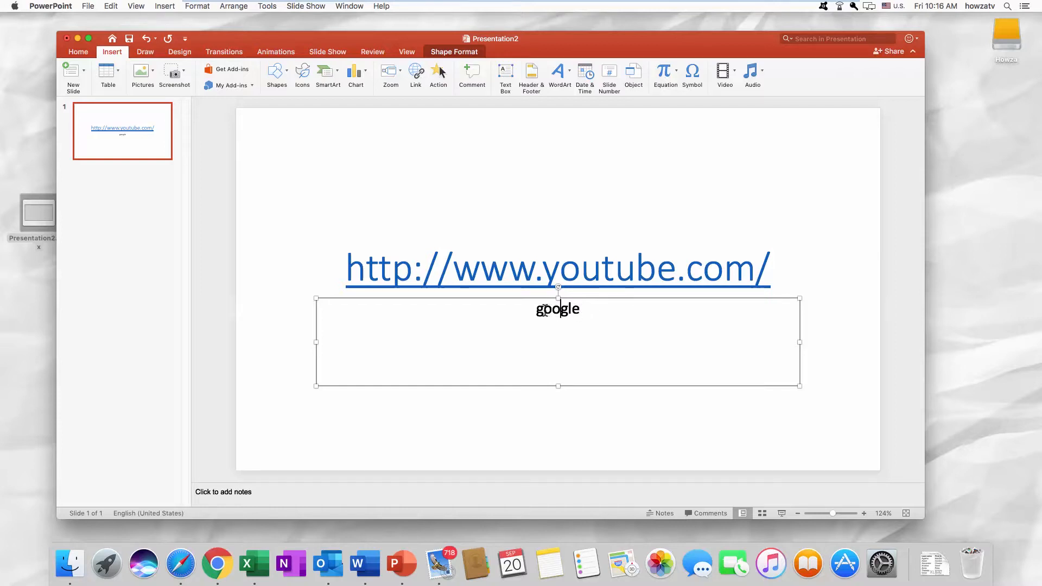
pyautogui.doubleClick(557, 309)
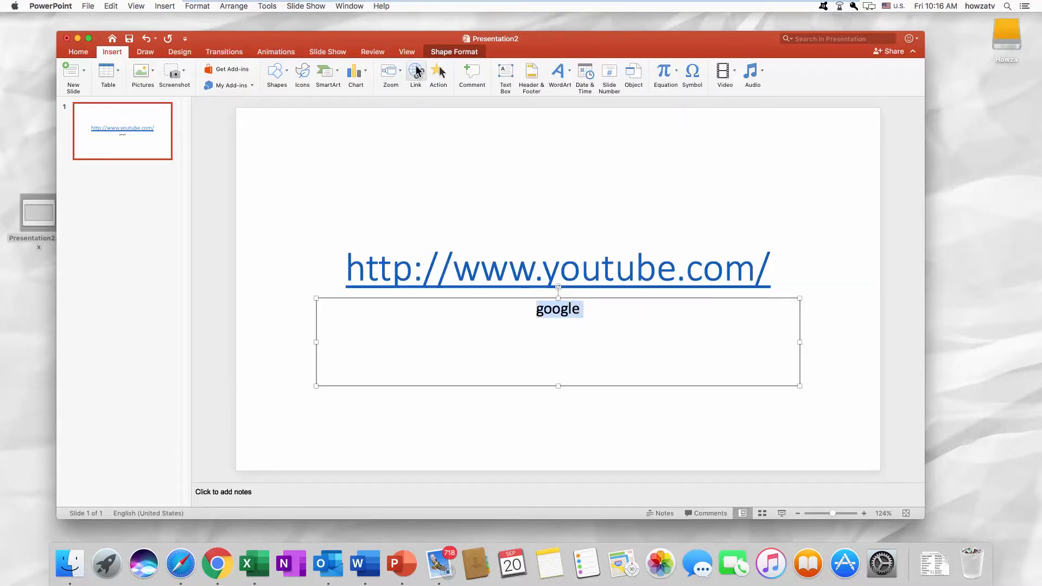
pyautogui.click(415, 73)
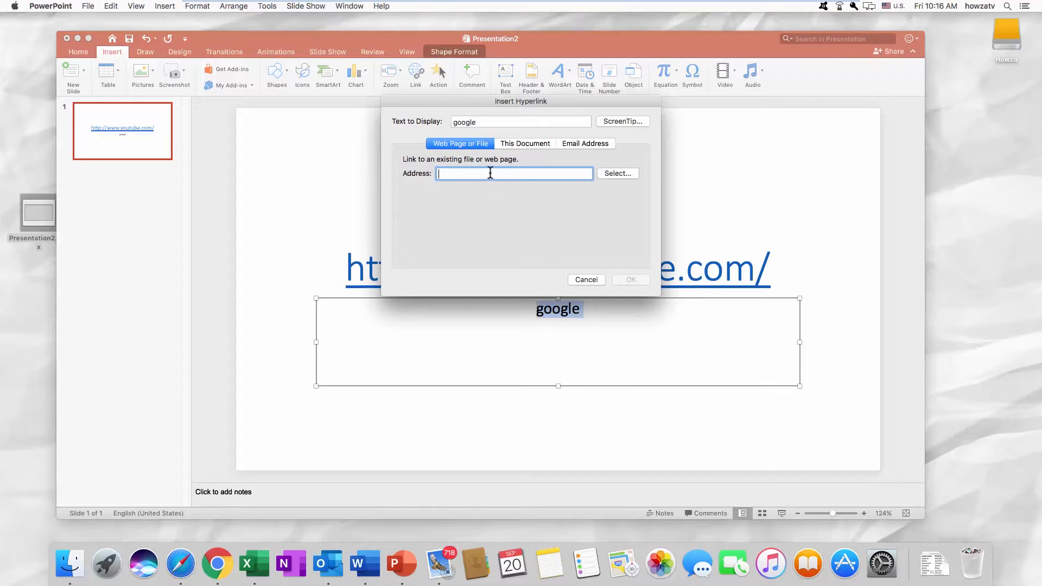
pyautogui.write('www.google.com')
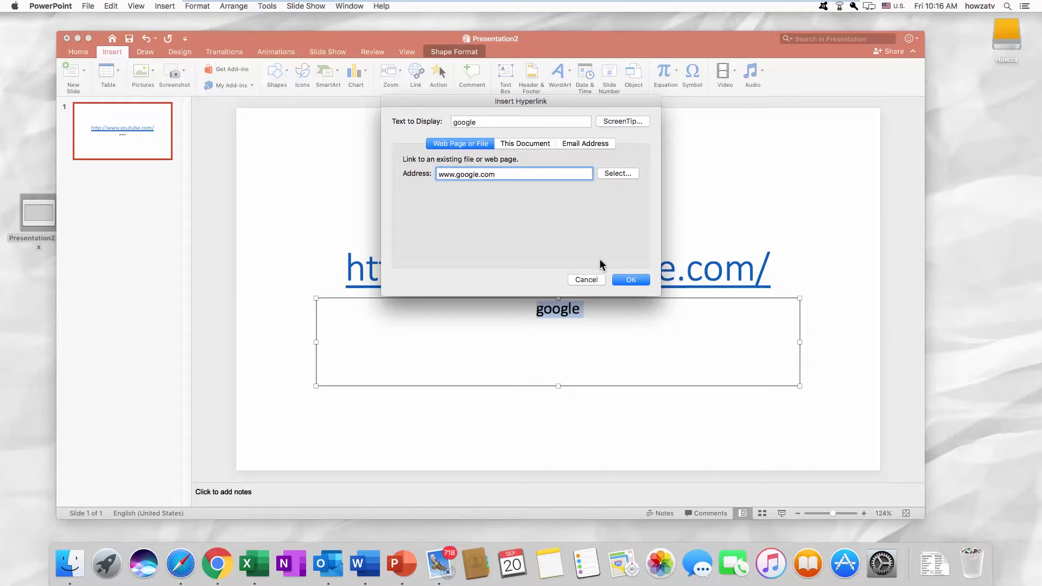
pyautogui.click(630, 279)
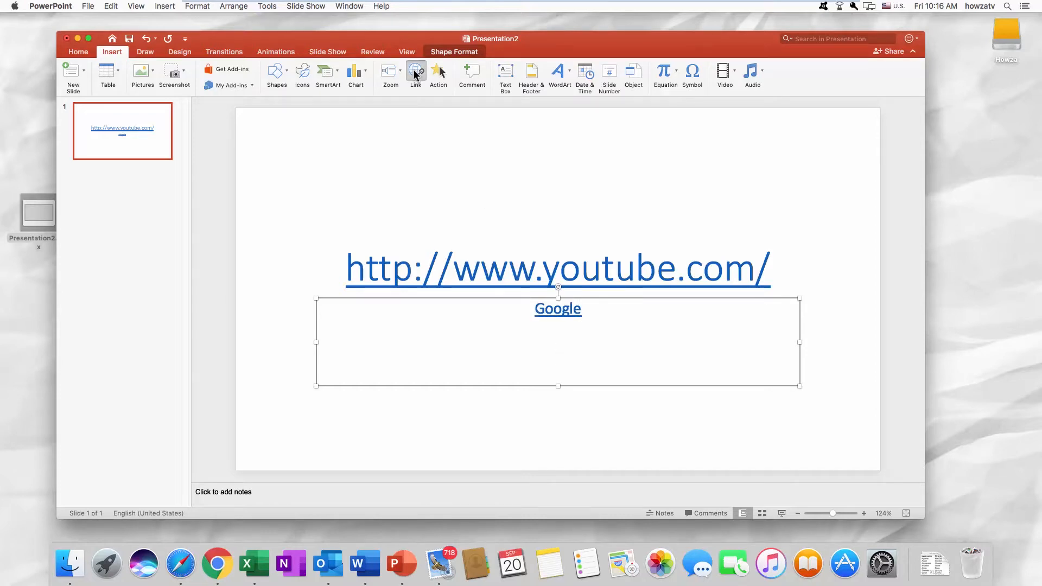
pyautogui.click(415, 73)
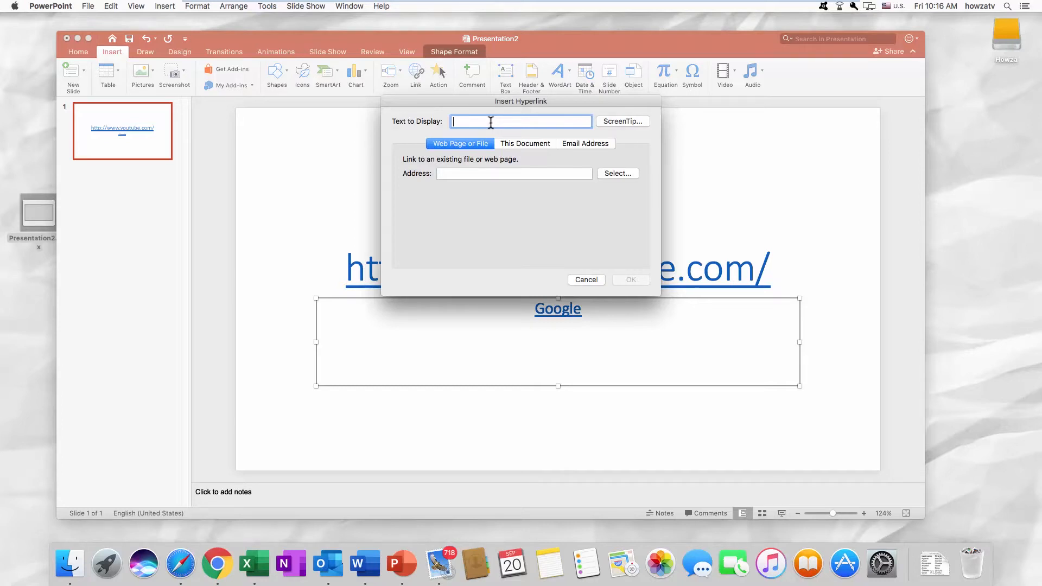
pyautogui.write('bing')
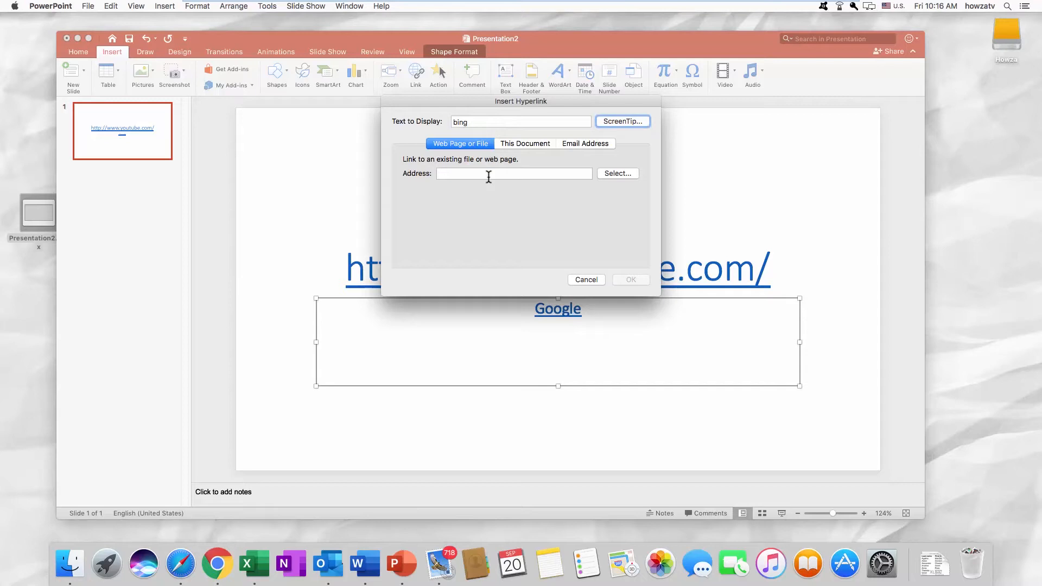
pyautogui.write('www.')
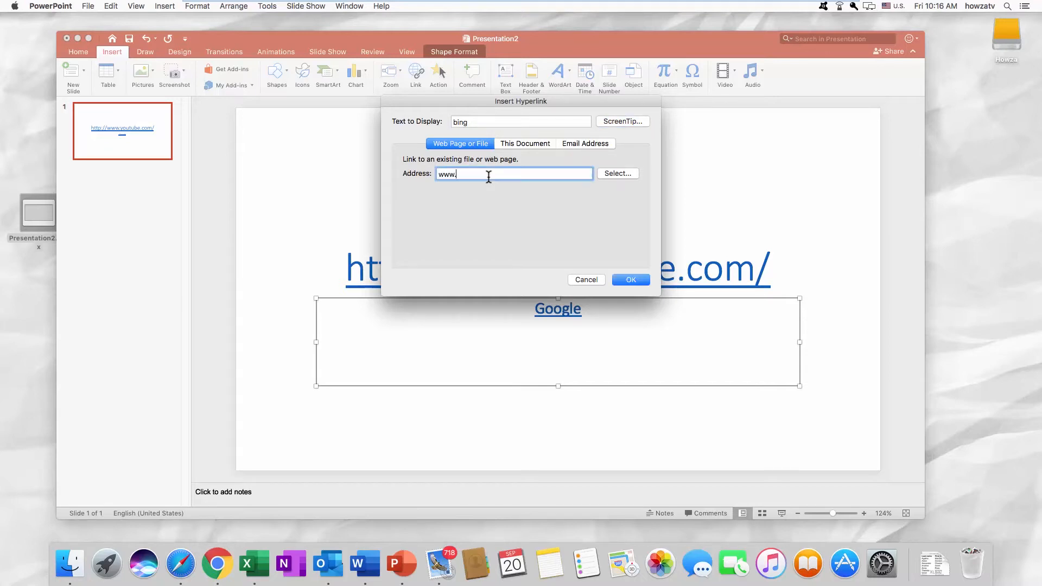